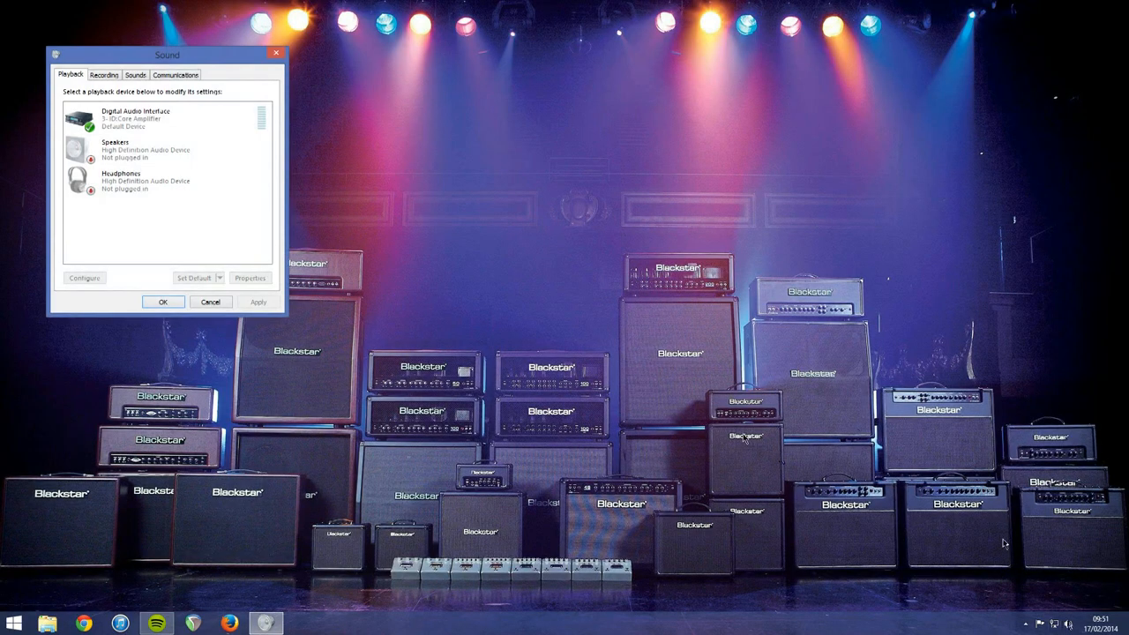
# Disable the Digital Audio Interface playback device and bring up the recording-device options.
pyautogui.click(167, 119)
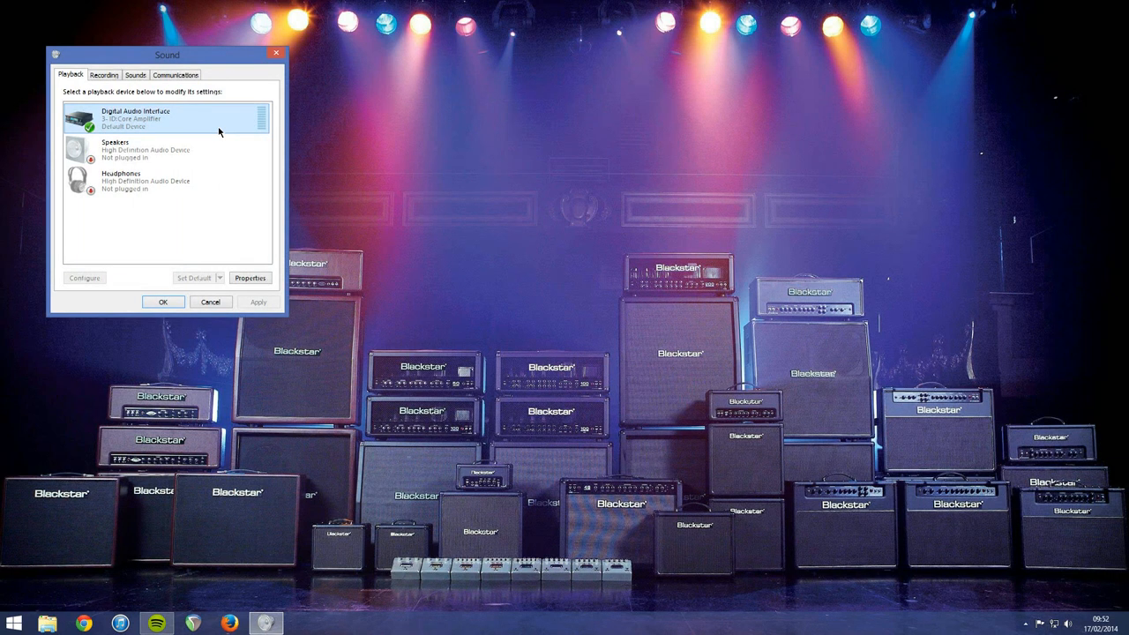
pyautogui.rightClick(167, 120)
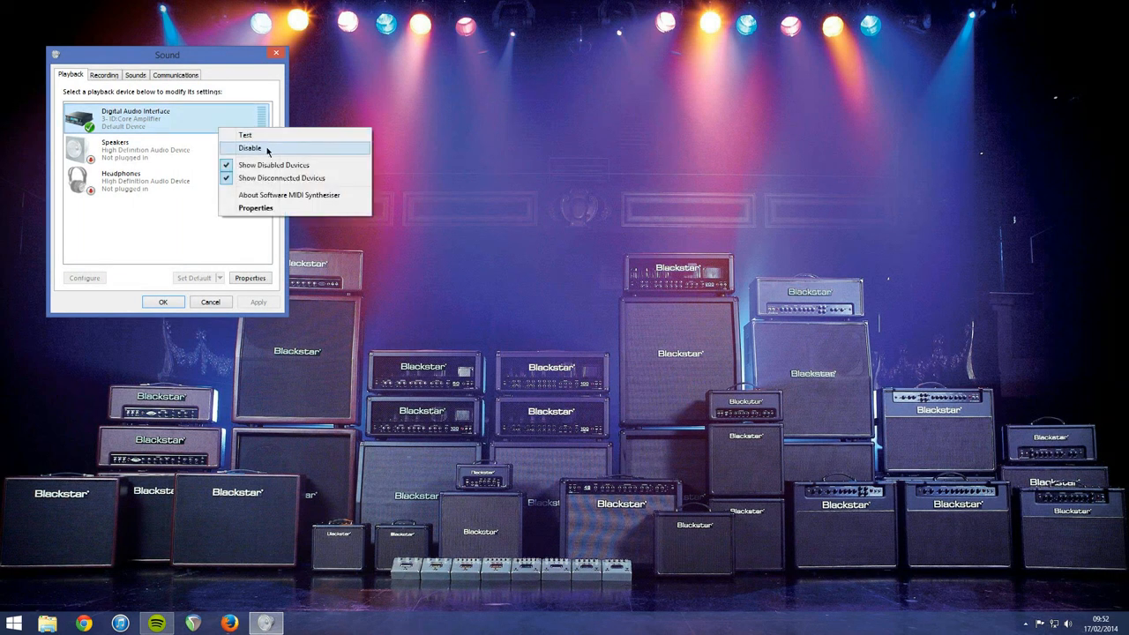
pyautogui.click(251, 149)
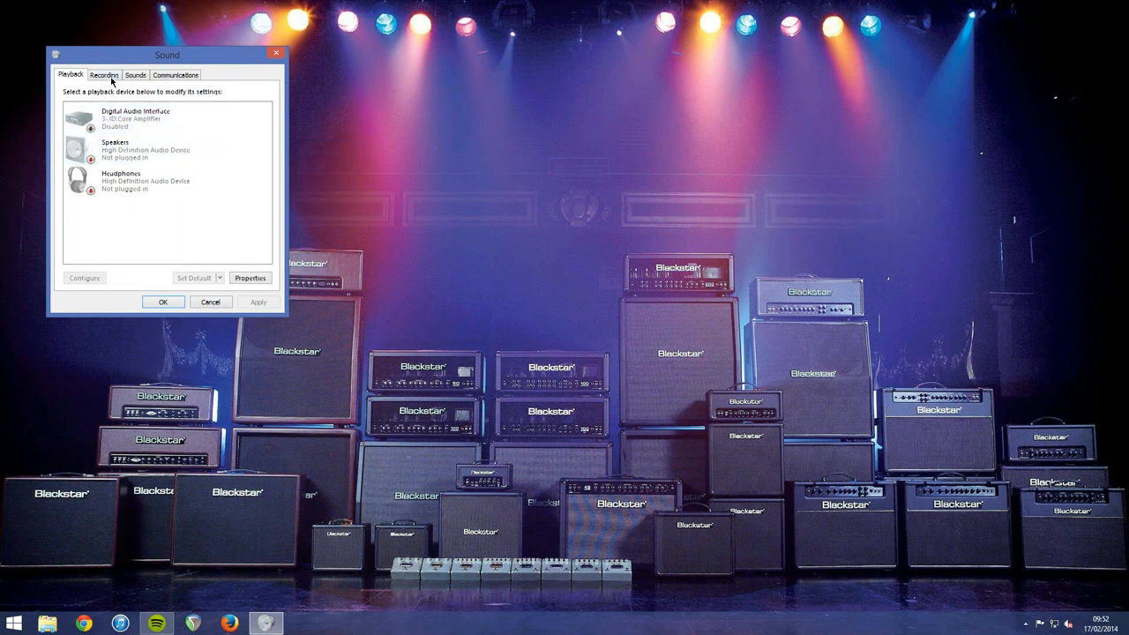
pyautogui.click(104, 75)
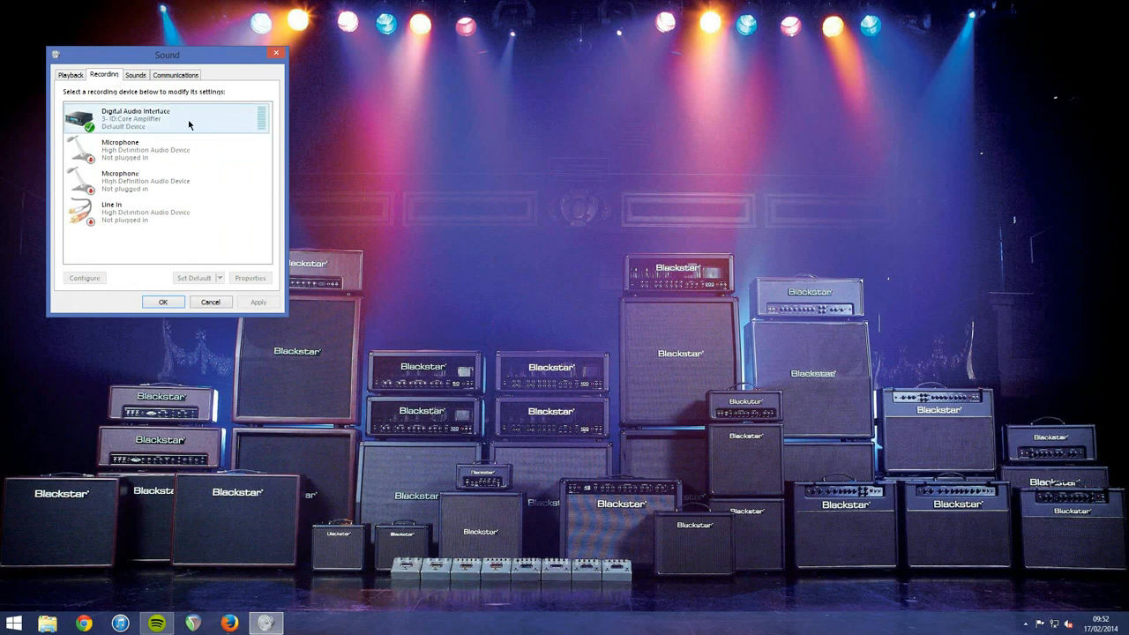
pyautogui.rightClick(162, 116)
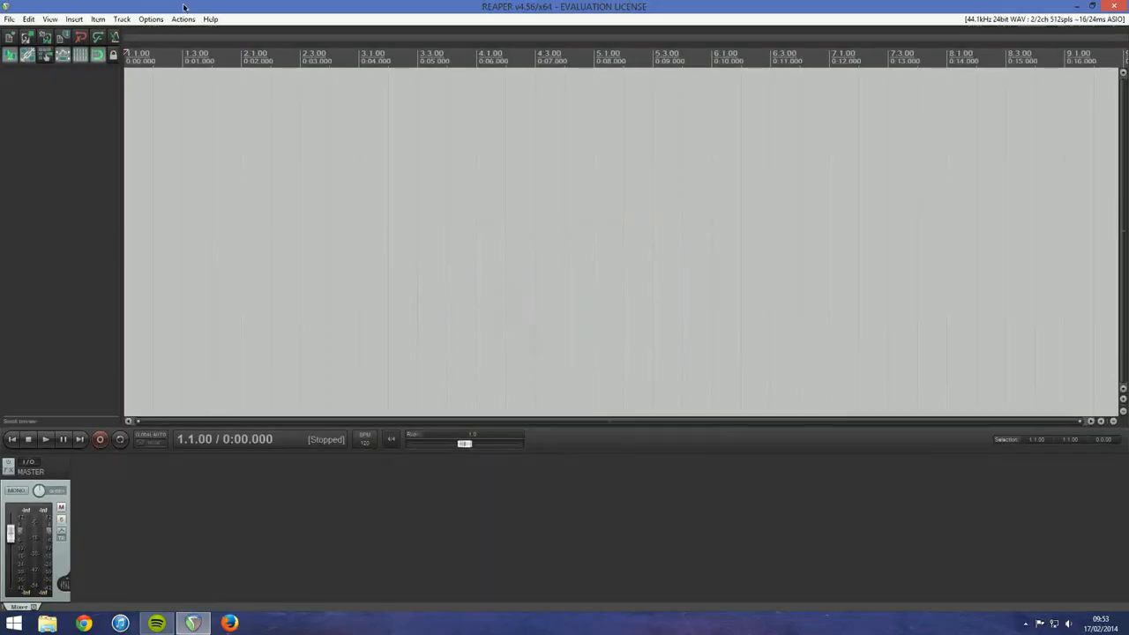
# Reach REAPER's Preferences from the Options menu to change the audio device.
pyautogui.click(151, 17)
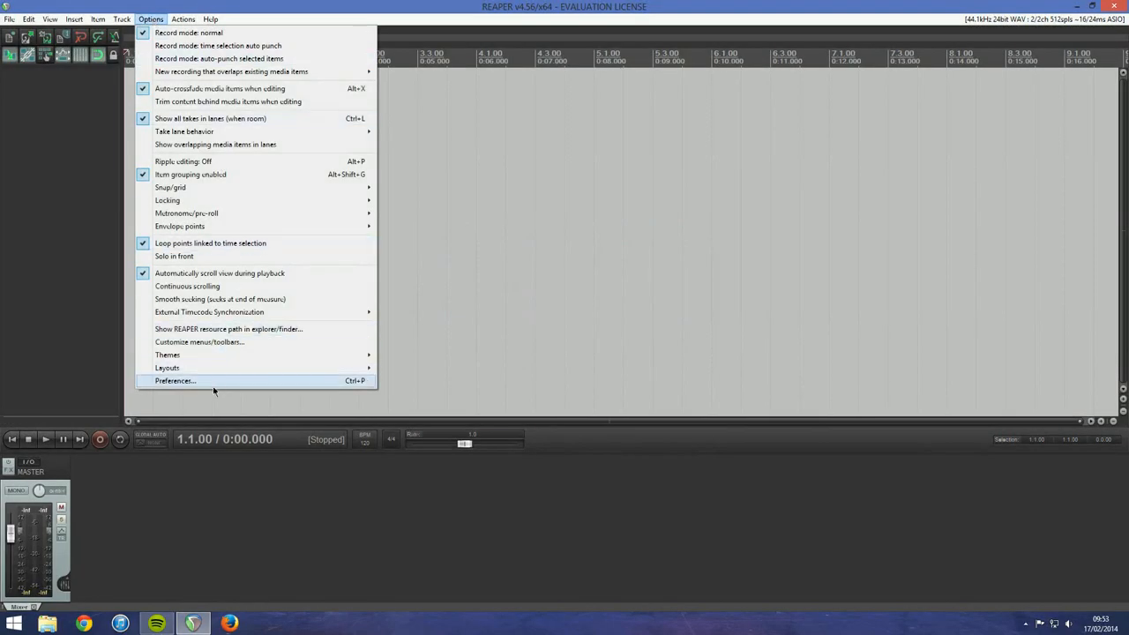
pyautogui.click(174, 381)
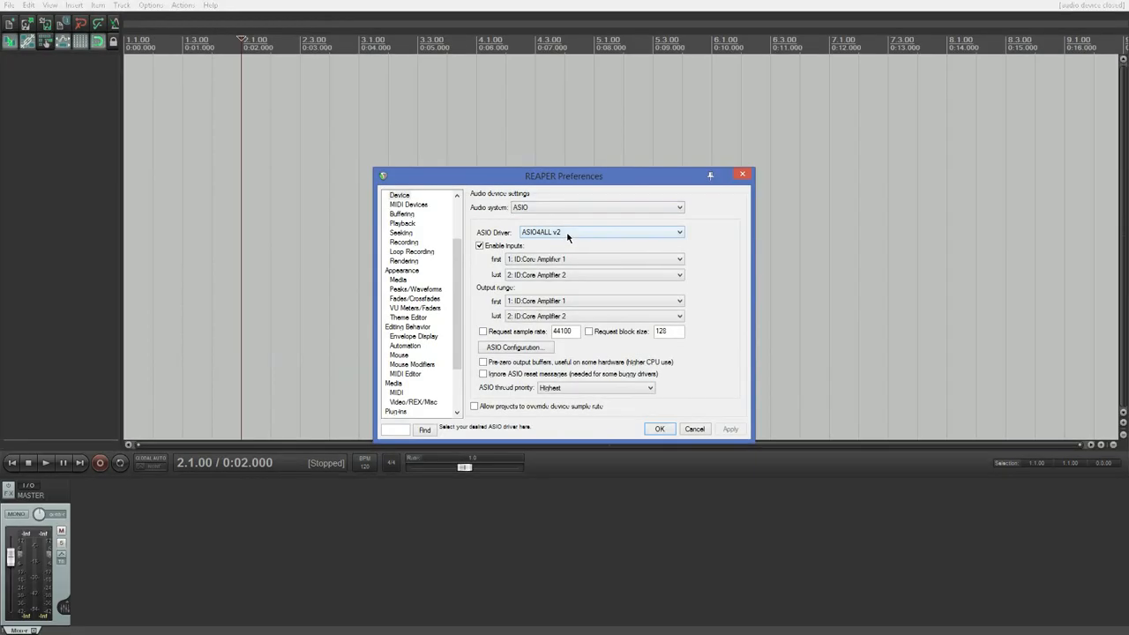
# Enable the High Definition Audio Device in the ASIO4ALL WDM device list.
pyautogui.click(515, 345)
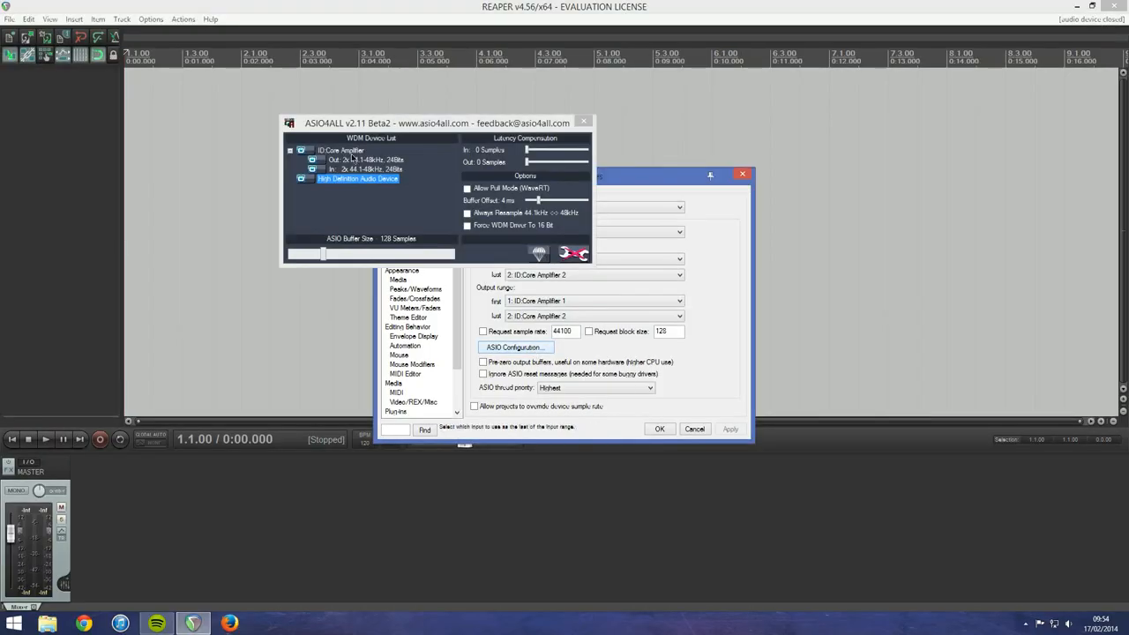
pyautogui.moveTo(332, 189)
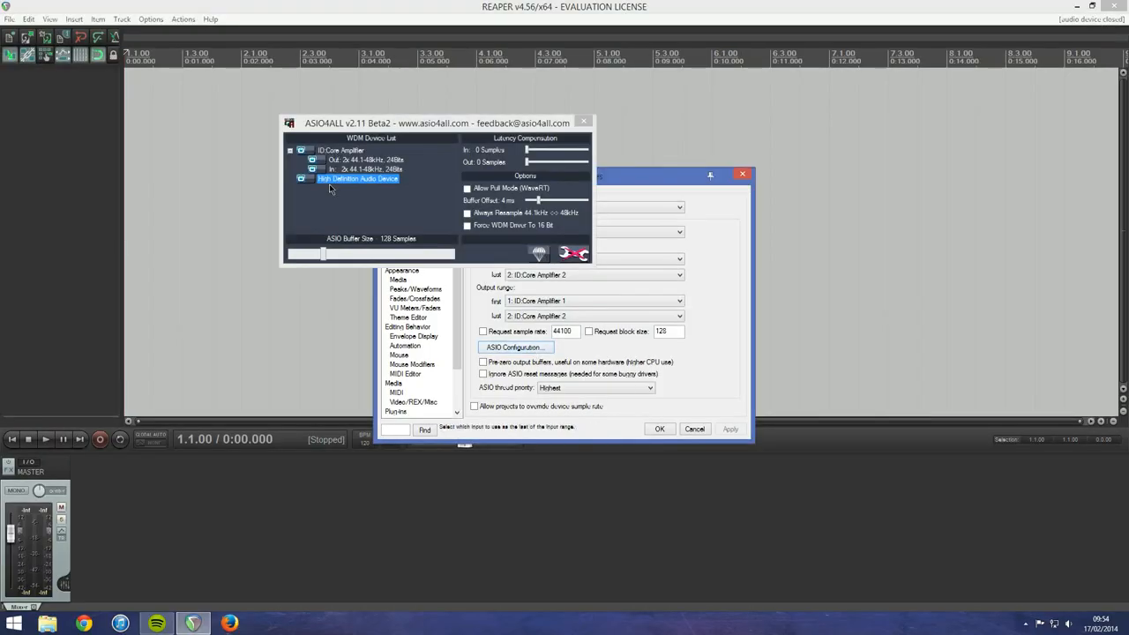
pyautogui.click(582, 122)
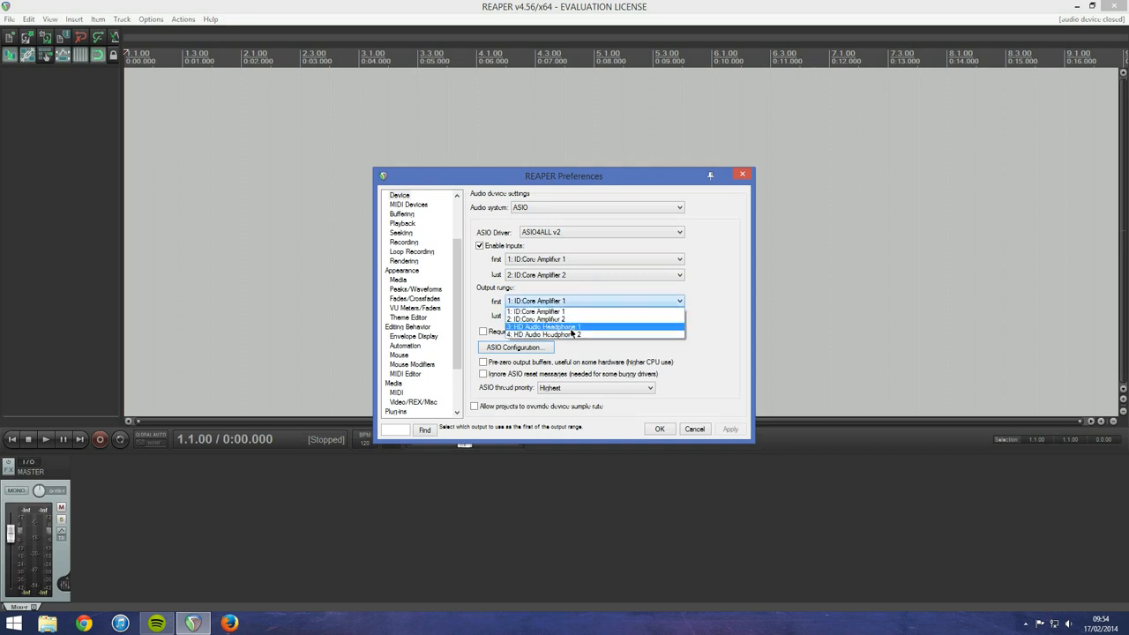
# Route outputs to HD Audio Headphone 1 and 2 and confirm the audio device settings.
pyautogui.click(544, 326)
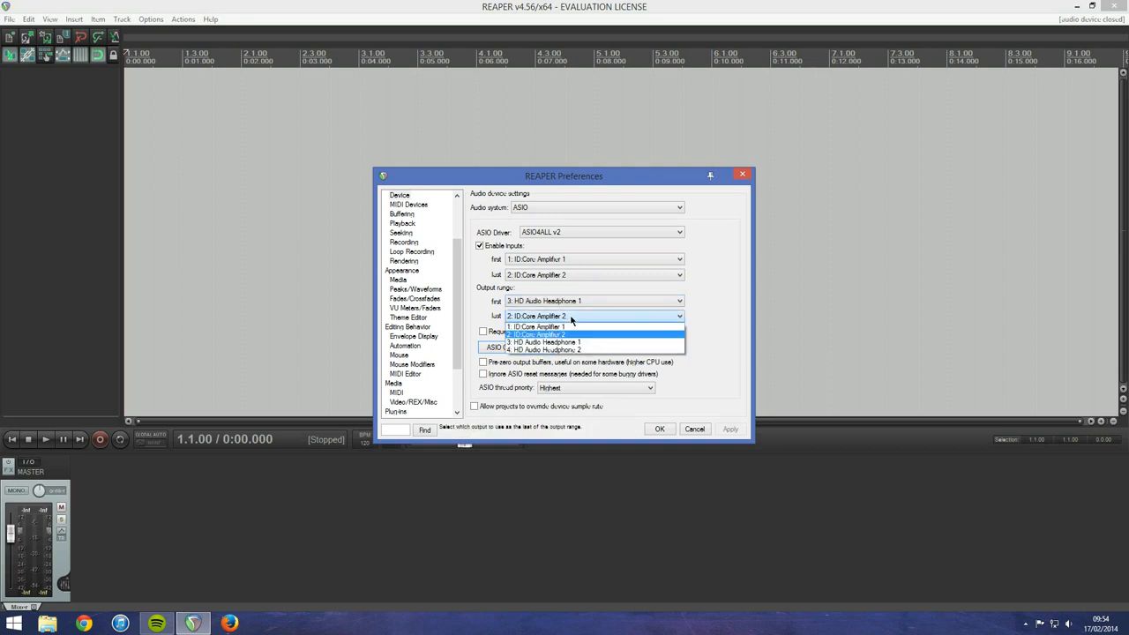
pyautogui.click(543, 349)
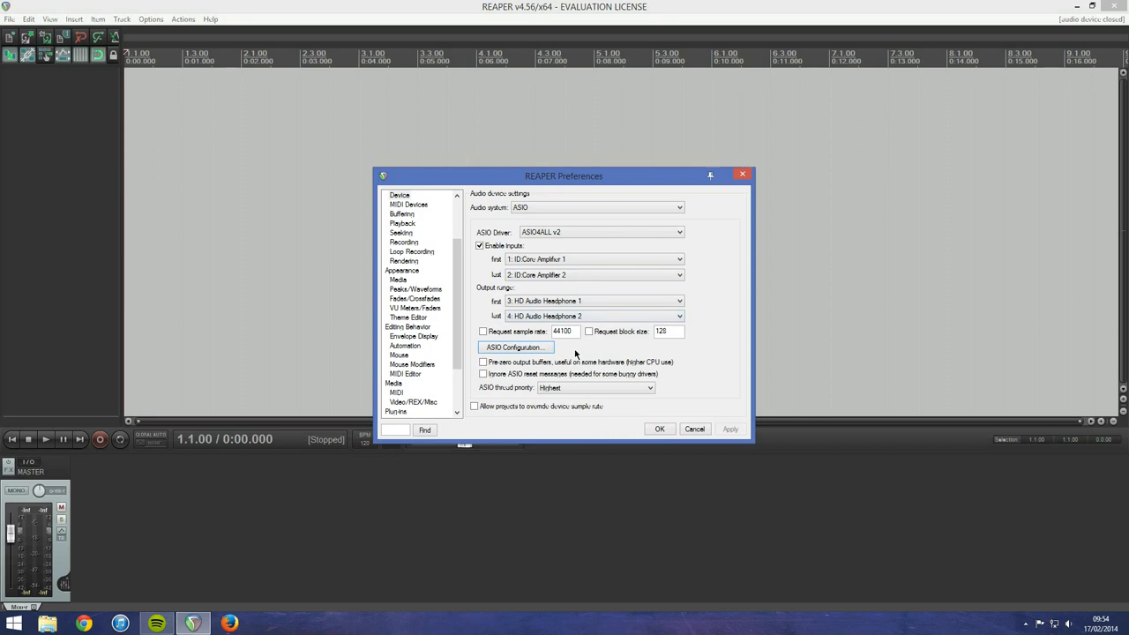
pyautogui.click(660, 429)
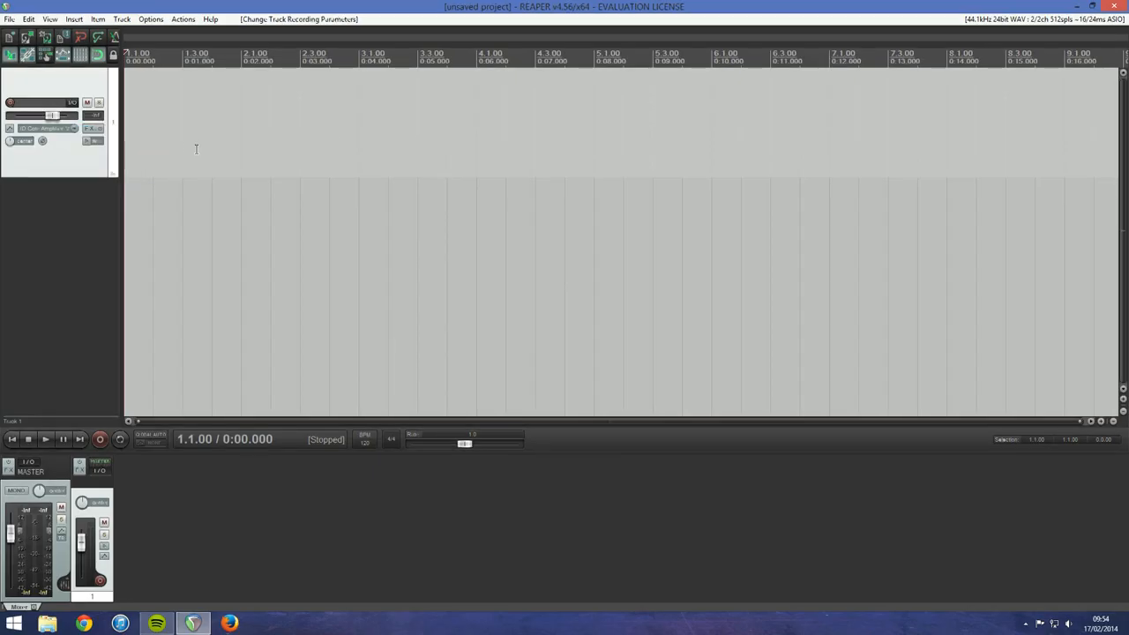
# Record-arm the new track and switch its input monitoring on.
pyautogui.click(10, 103)
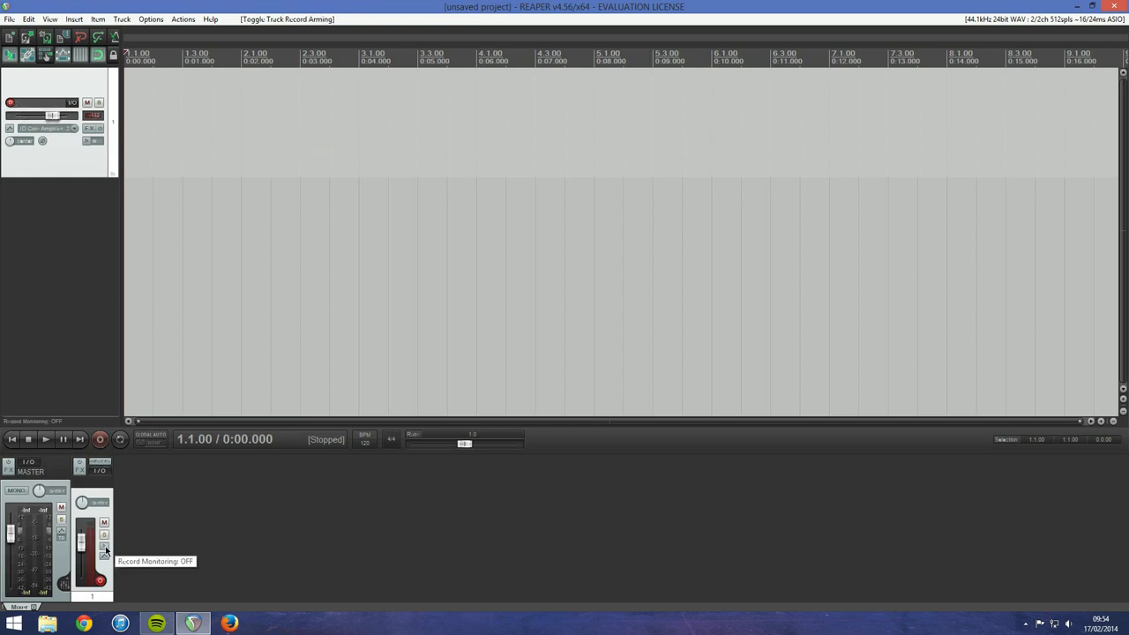
pyautogui.click(104, 546)
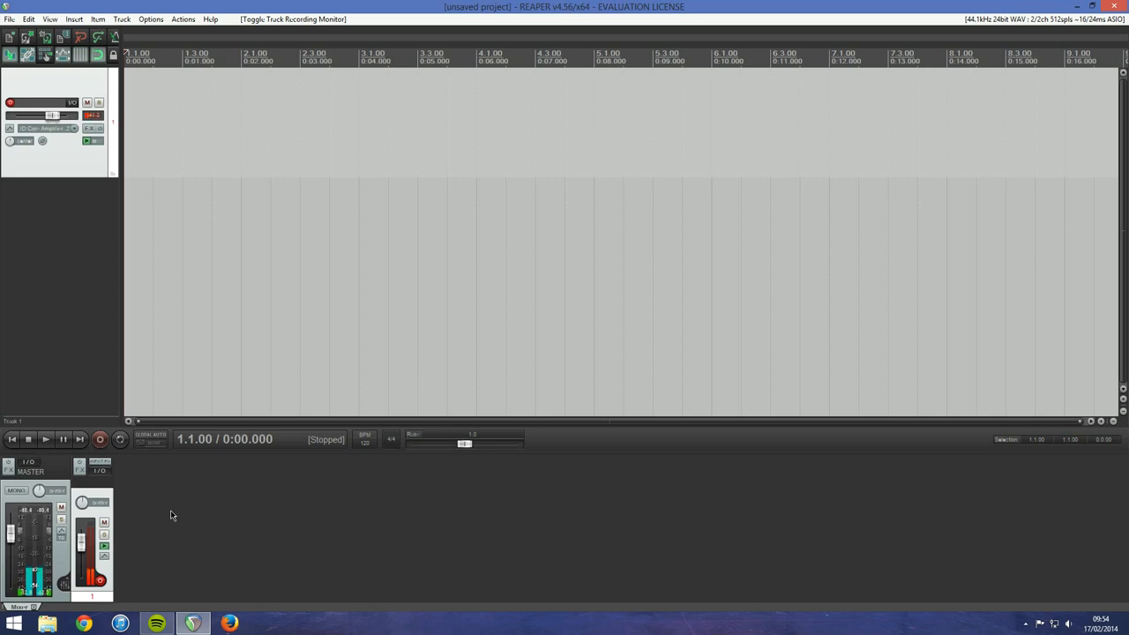